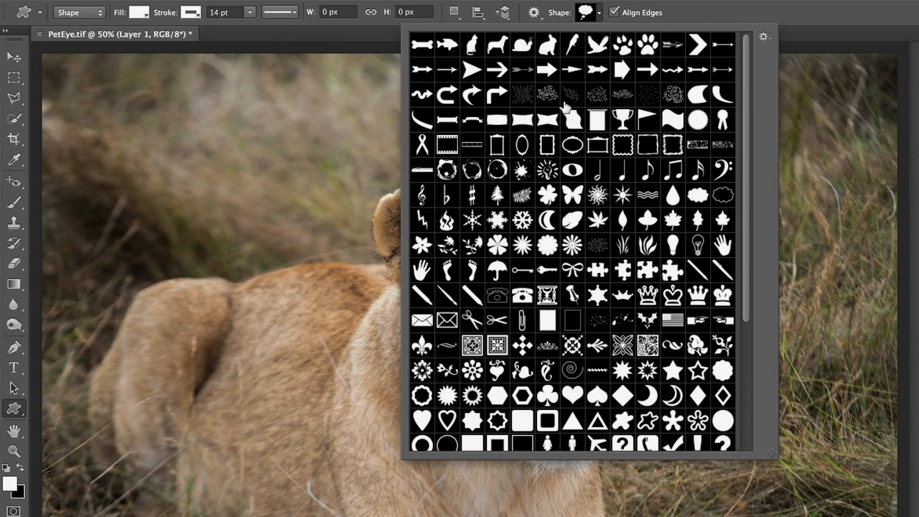
# Pick the thought-bubble custom shape from the Shape picker.
pyautogui.scroll(-3)
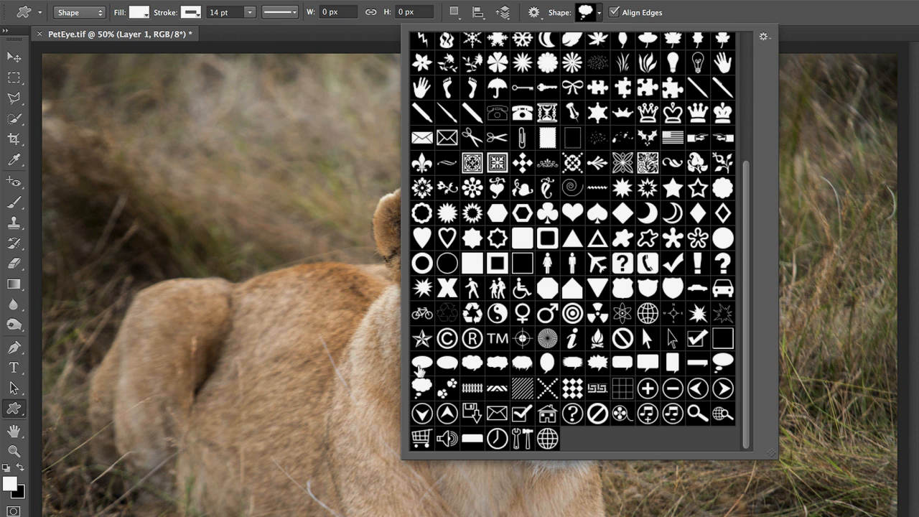
pyautogui.click(423, 387)
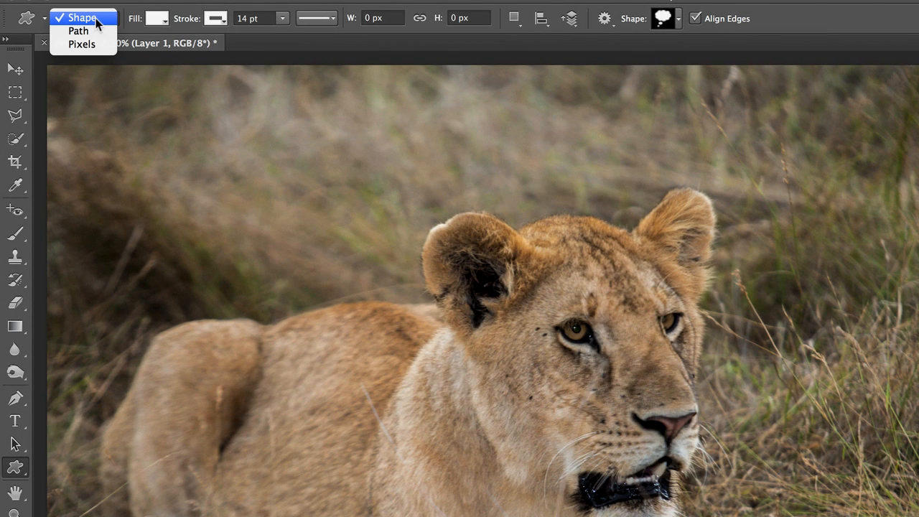
# Keep the custom shape tool drawing in Shape (vector) mode.
pyautogui.click(81, 16)
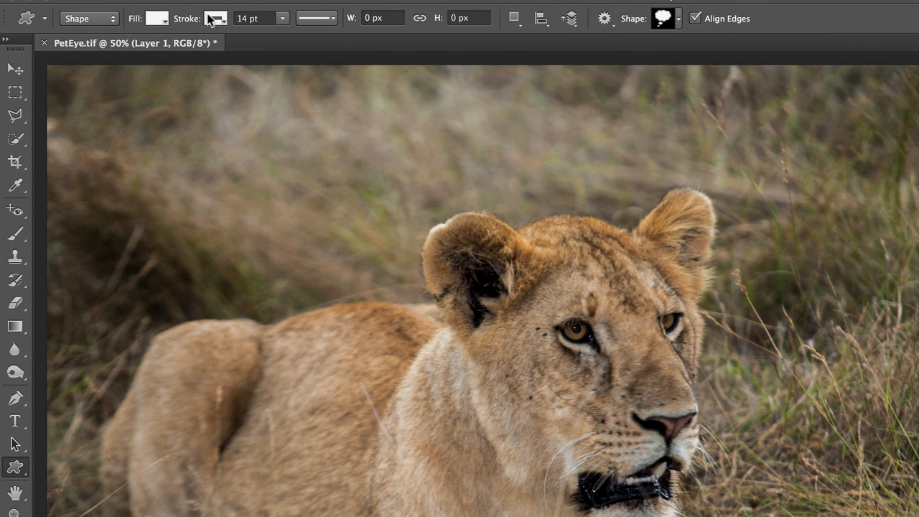
pyautogui.moveTo(216, 18)
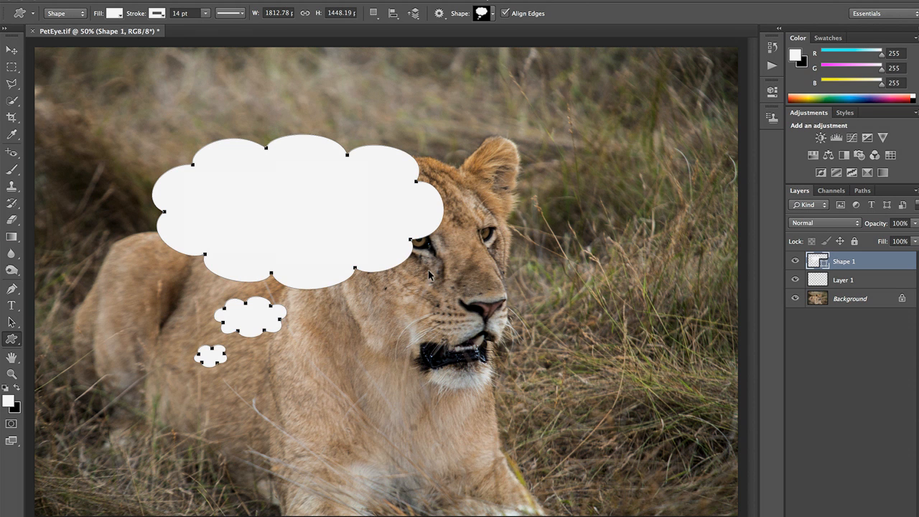
# Free-transform the bubble: squash its height, move it upper-left, widen it leftward and commit.
pyautogui.press('cmd+t')
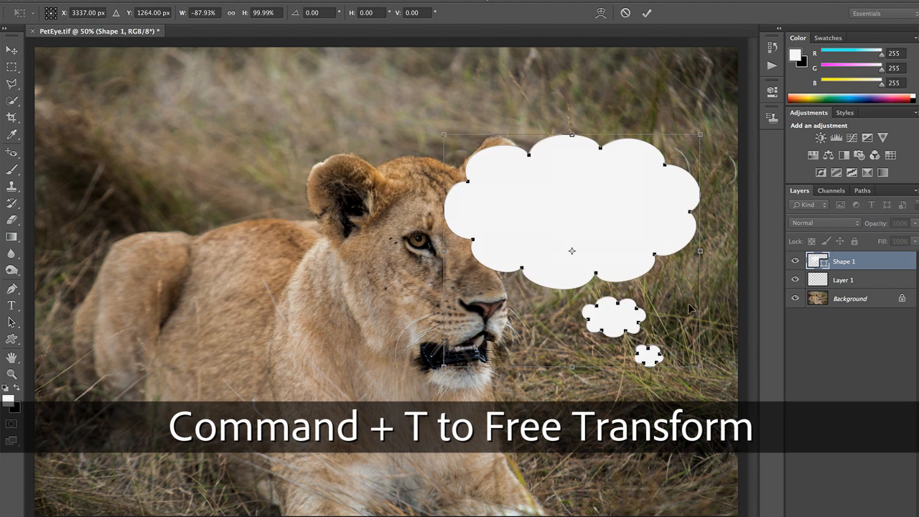
pyautogui.moveTo(571, 250); pyautogui.dragTo(288, 212)
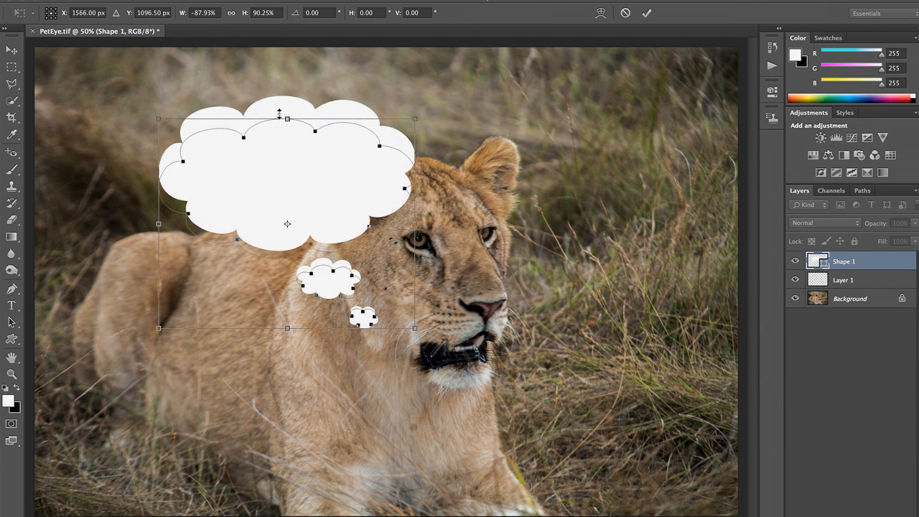
pyautogui.moveTo(287, 222); pyautogui.dragTo(269, 199)
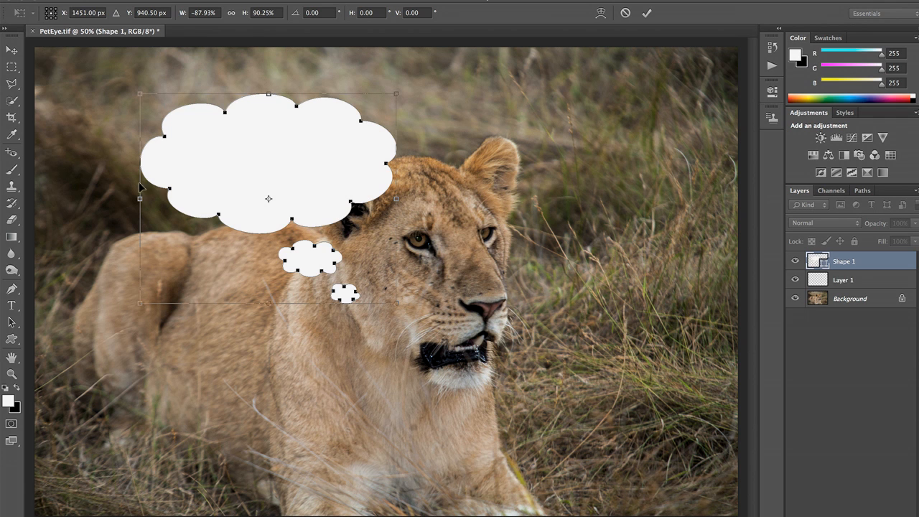
pyautogui.moveTo(140, 199); pyautogui.dragTo(88, 188)
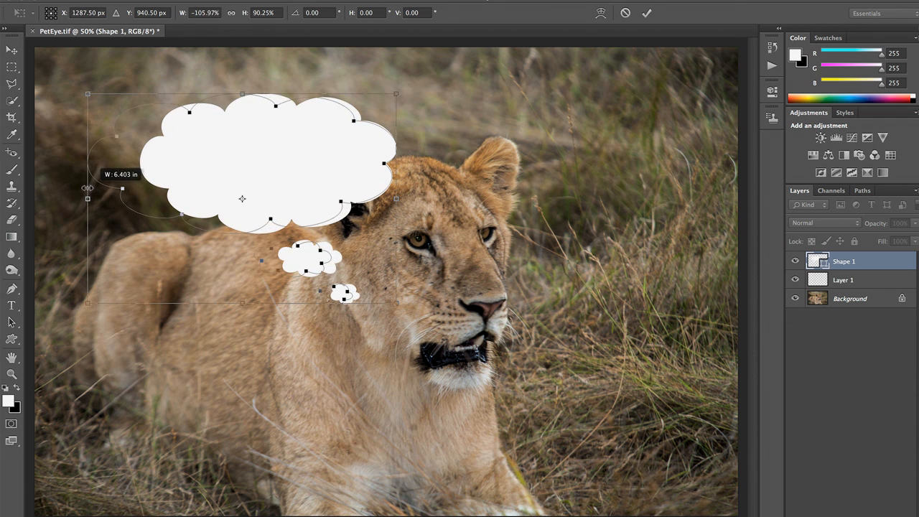
pyautogui.click(645, 13)
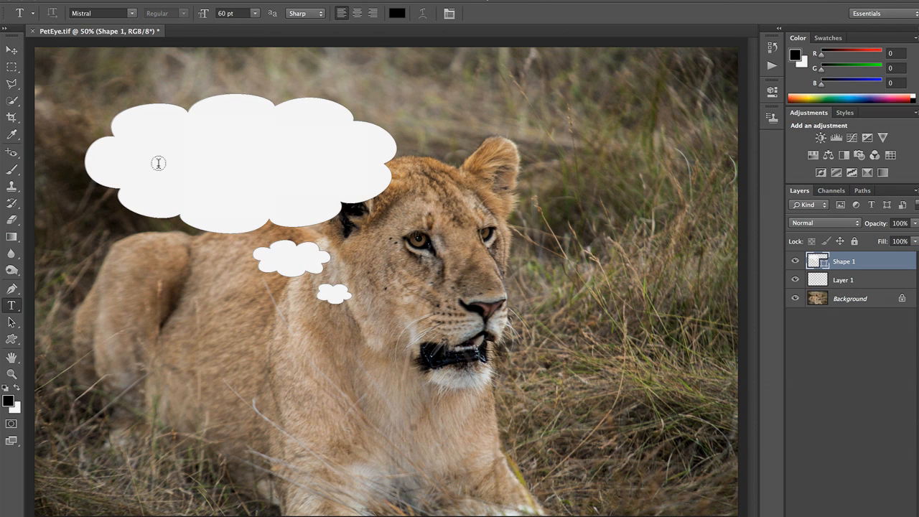
# Start a type layer inside the bubble and enter 'Thanks, I needed' in Mistral 60 pt black.
pyautogui.click(181, 146)
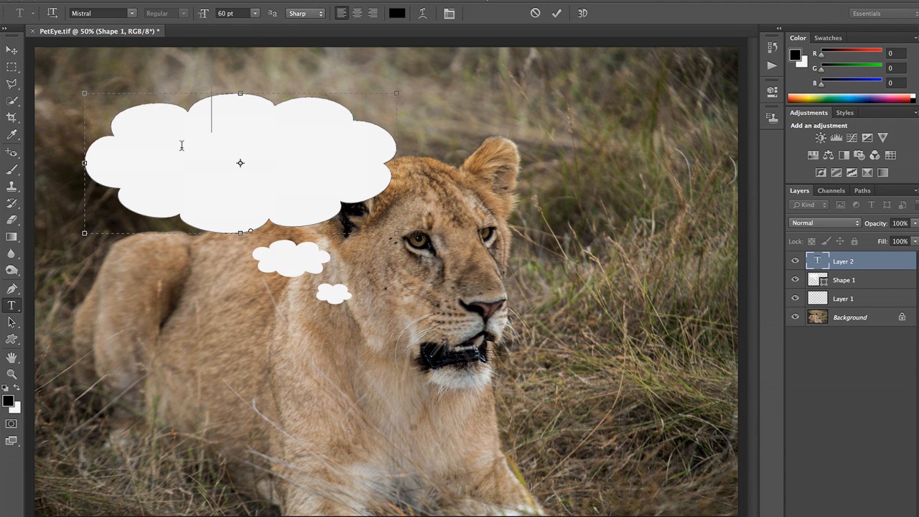
pyautogui.write('Thanks,')
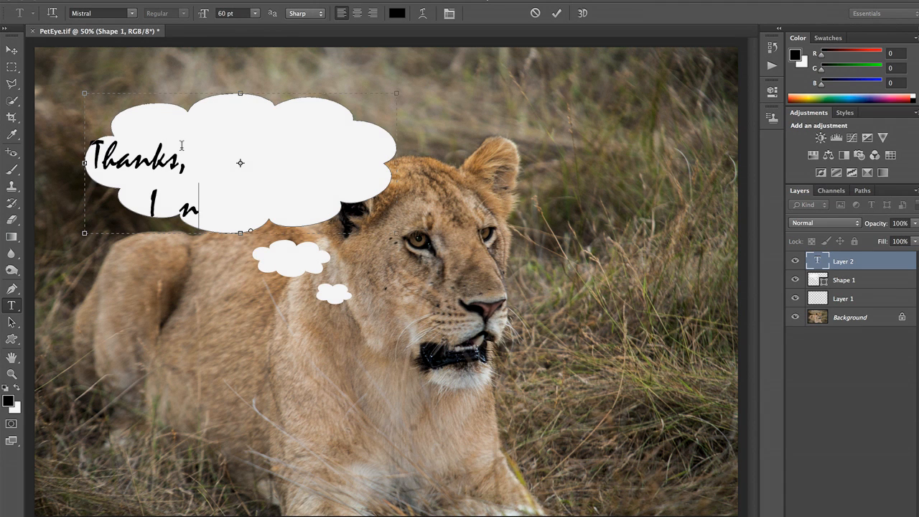
pyautogui.write('eeded')
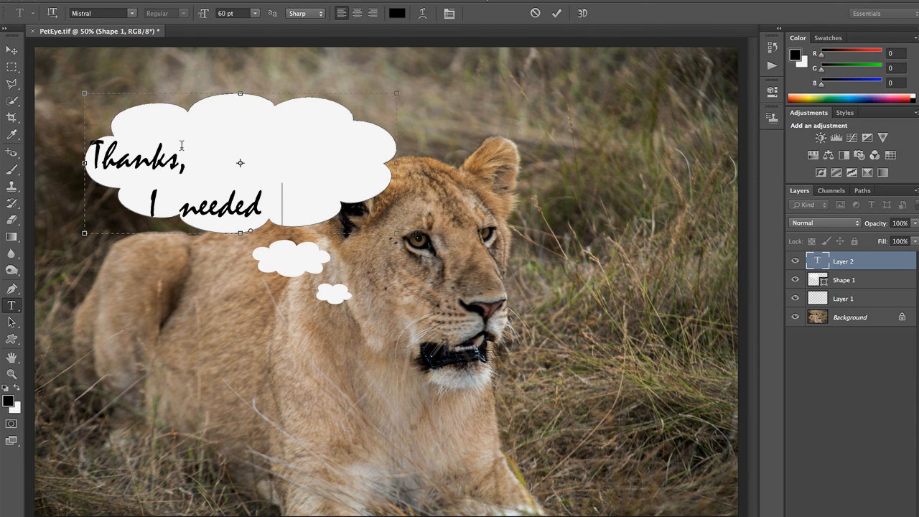